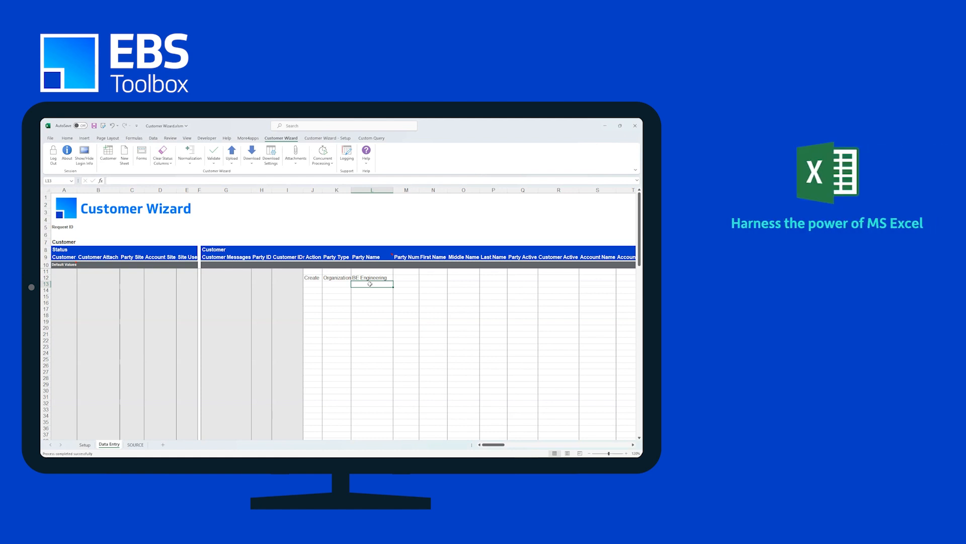
- Add EB Maintenance as a party and copy the =UPPER account-name formula to the other rows
type("EB Maintenance")
left_click(523, 284)
type("Active")
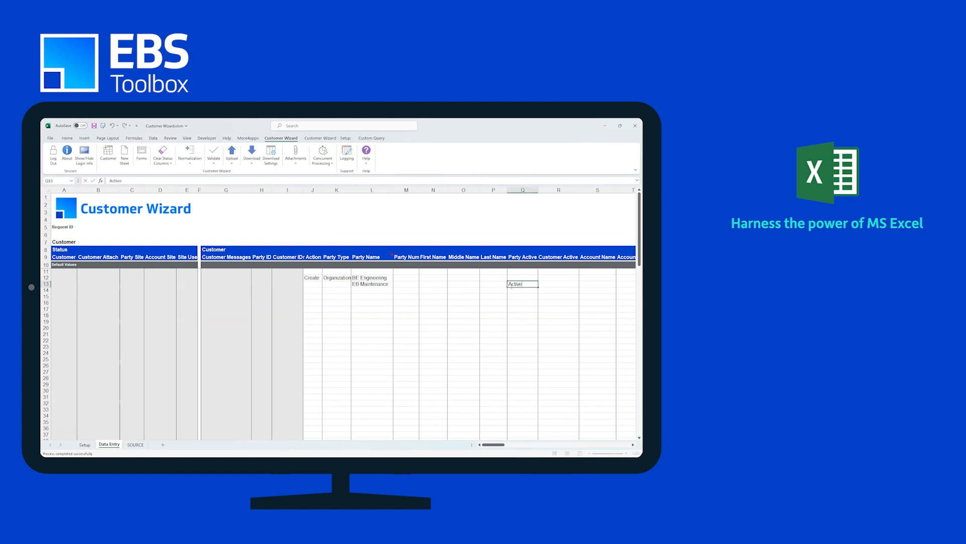
type("=upper(")
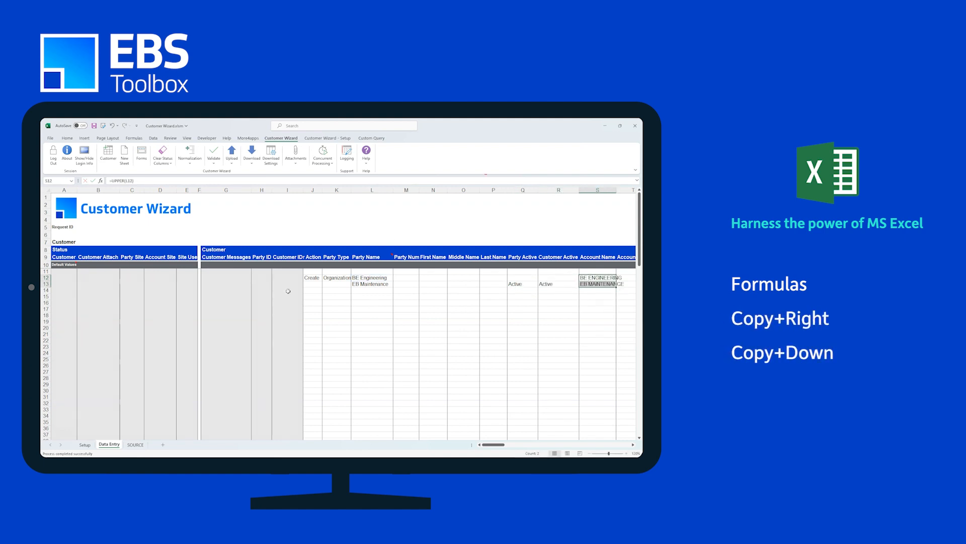
key("ctrl+v")
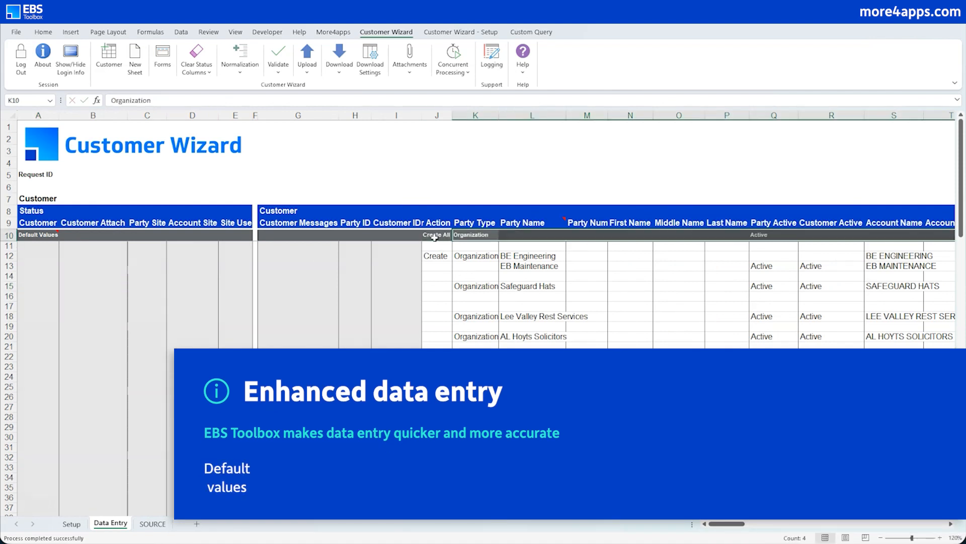
mouse_move(807, 259)
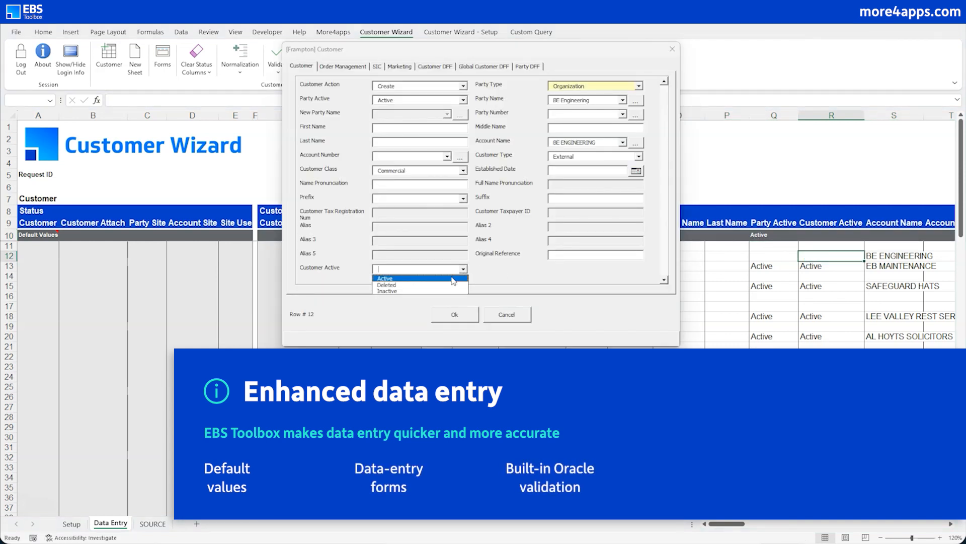
- Set BE Engineering's Customer Active field to Active and confirm the Customer form
left_click(384, 278)
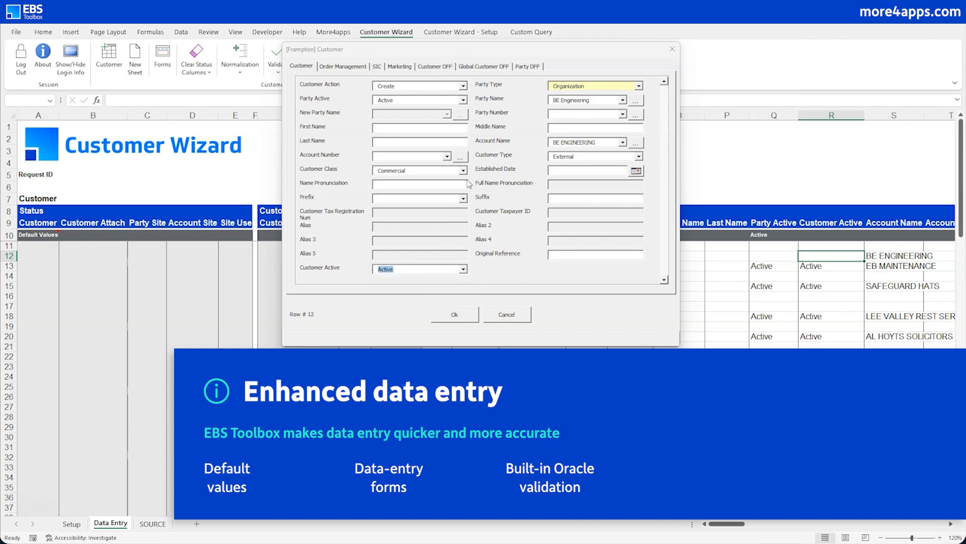
left_click(435, 66)
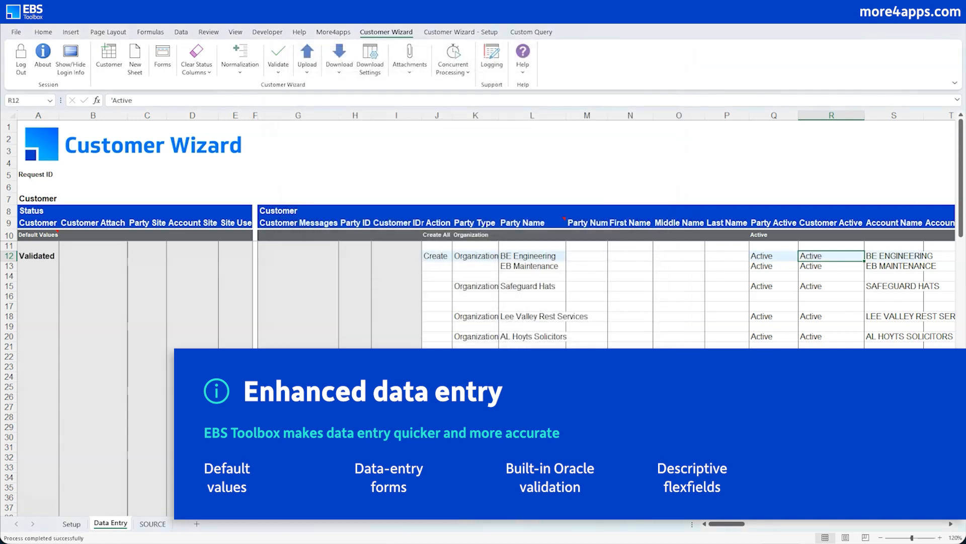
scroll("right", 3)
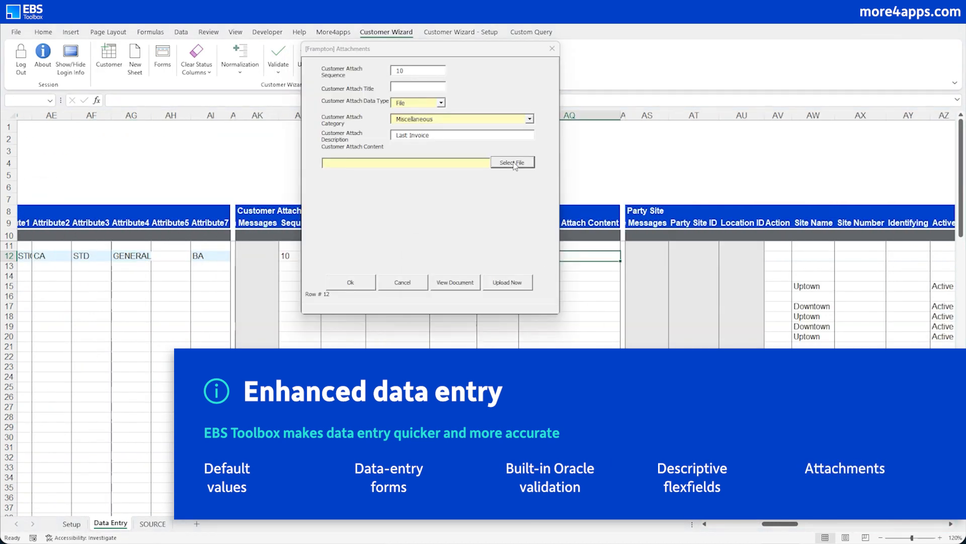
- Select Customer Invoice.pdf as the file for the Last Invoice attachment
left_click(513, 162)
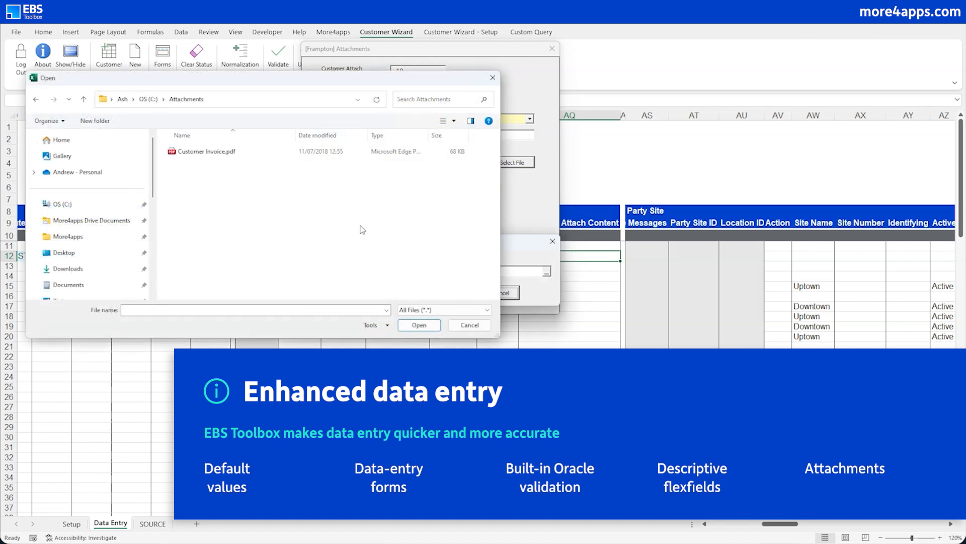
left_click(418, 324)
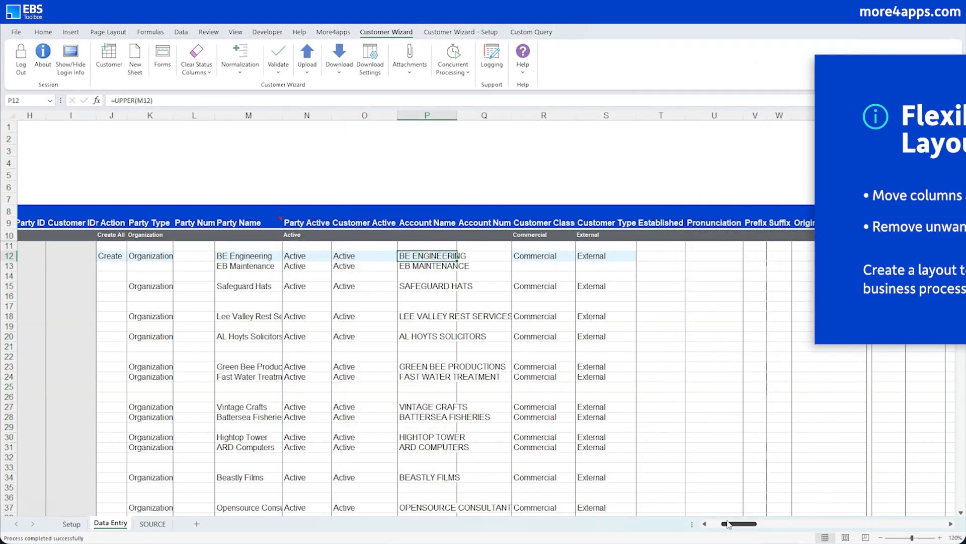
- Upload all customer rows, including their attachments
left_click(306, 56)
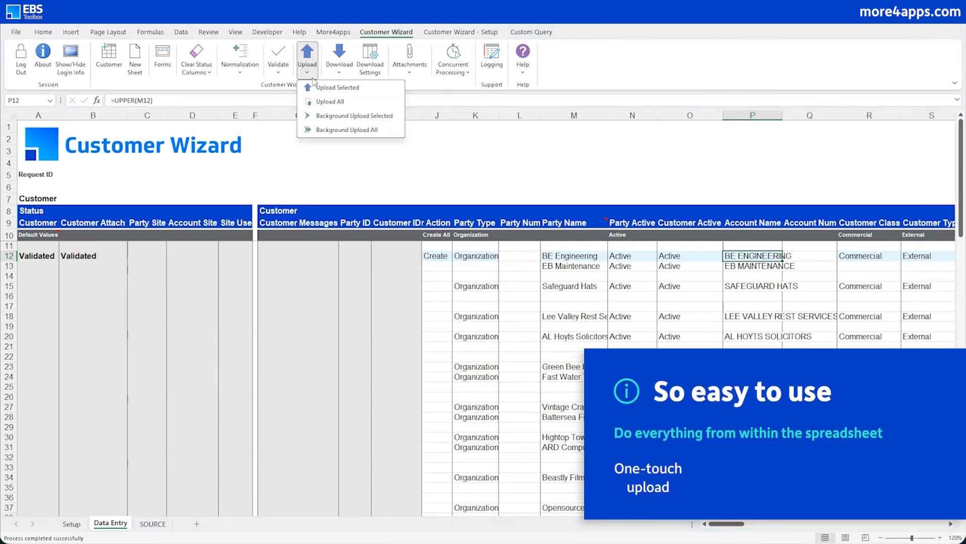
left_click(330, 102)
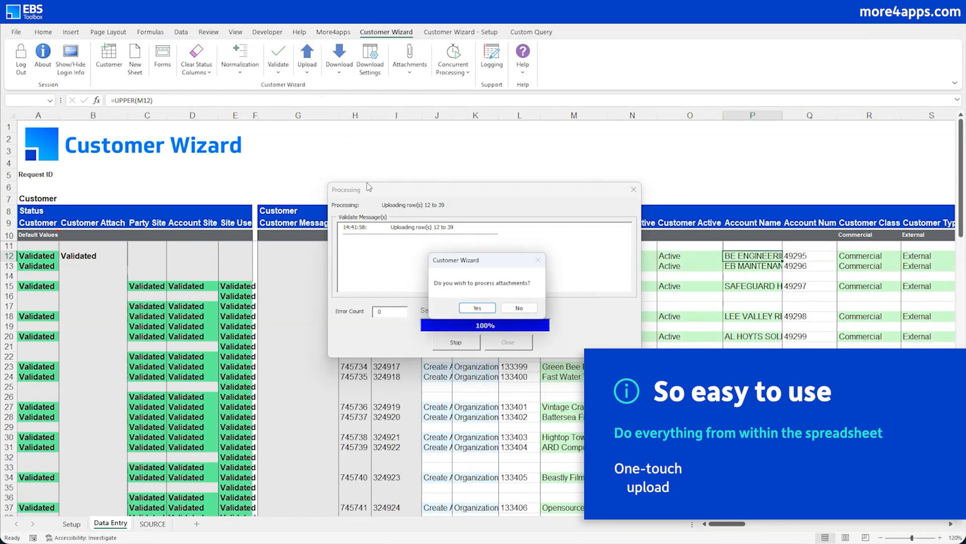
left_click(477, 307)
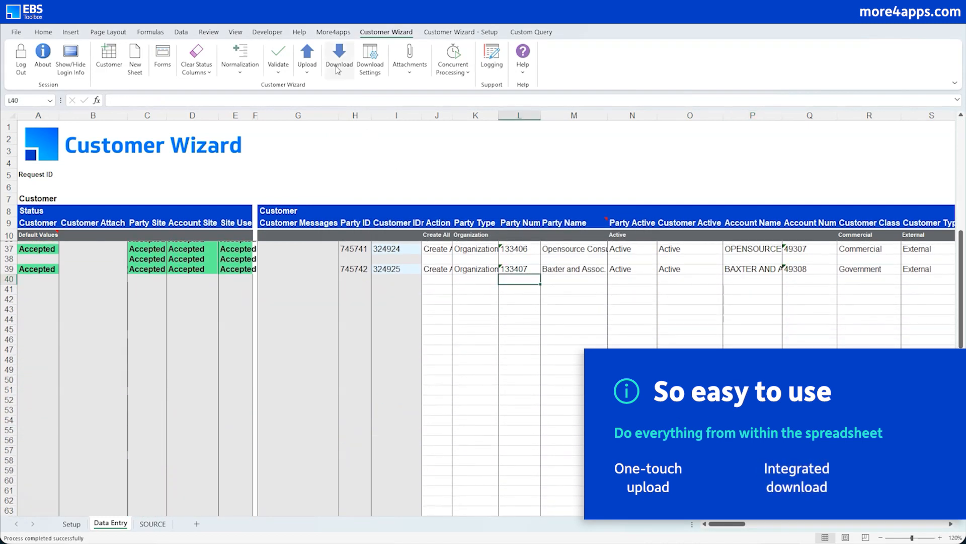
- Download the listed Opensource Consultants and Baxter customers, then clear the download criteria
left_click(338, 55)
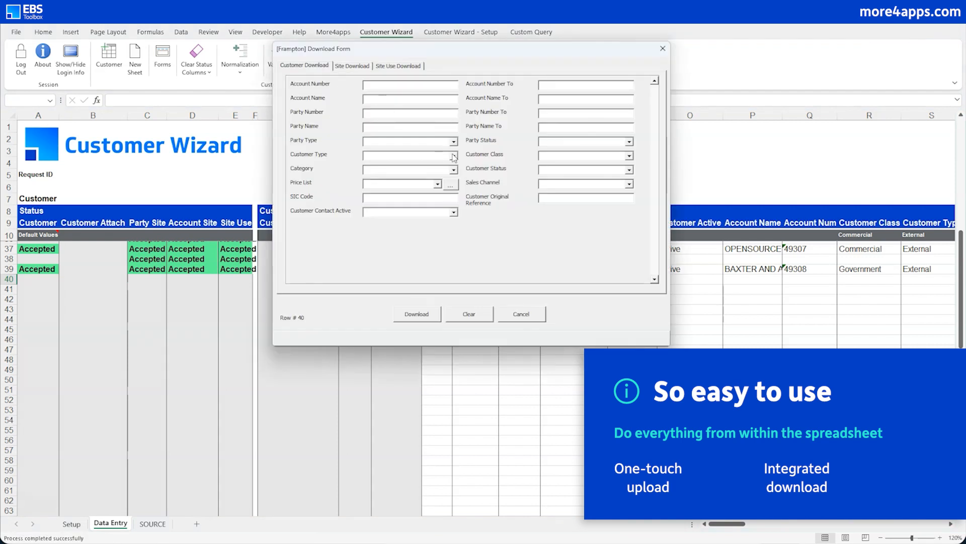
left_click(416, 313)
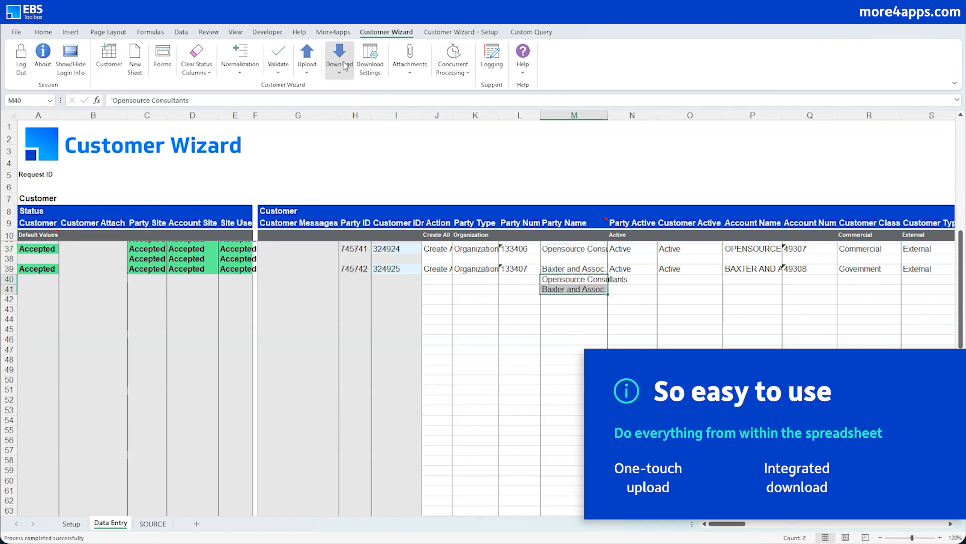
left_click(337, 55)
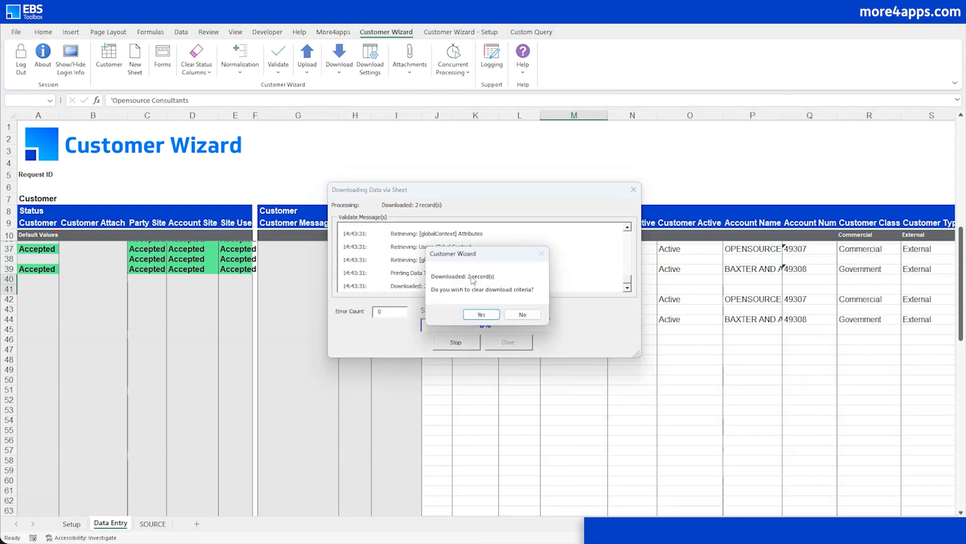
left_click(480, 315)
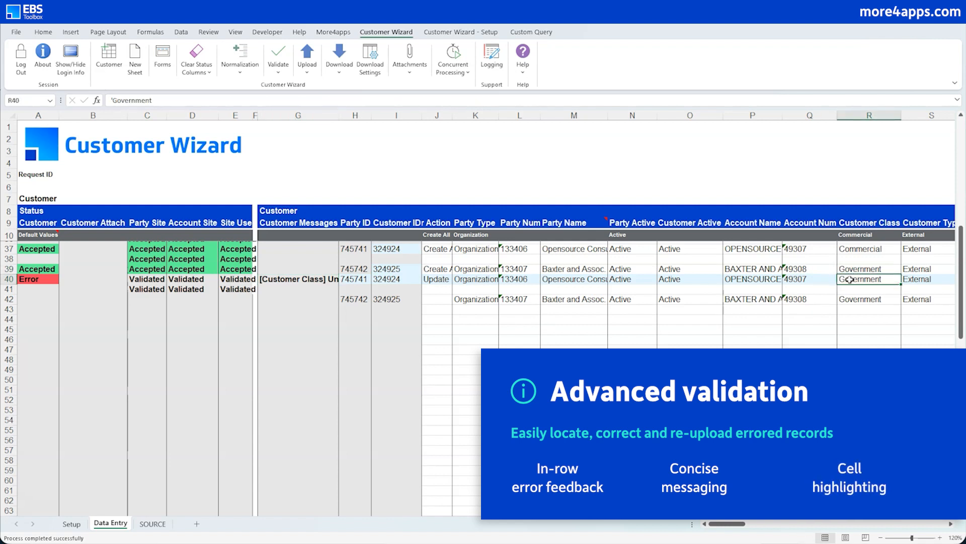
- Re-upload the Opensource Consultants row with customer class Government
left_click(306, 55)
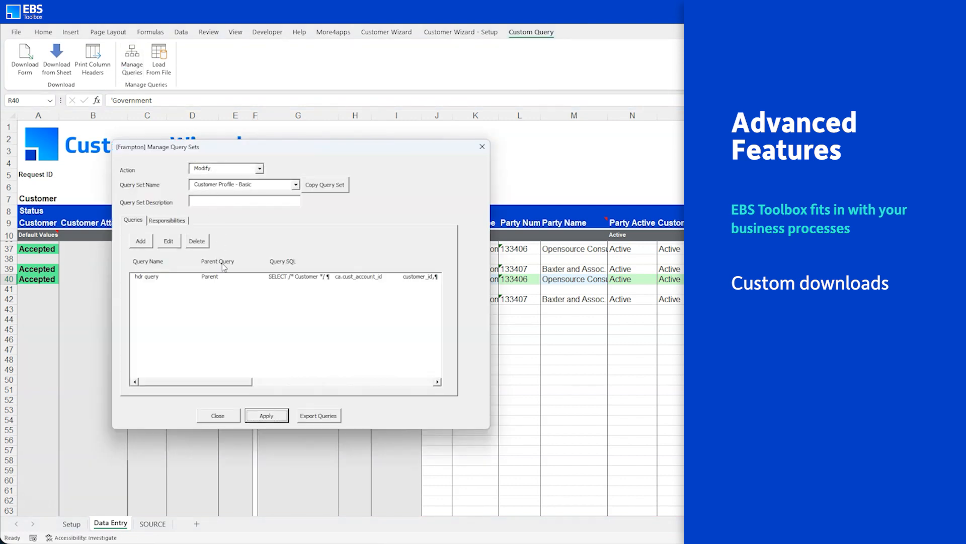
- Inspect the hdr query unchanged, then enter a PARTY NUMBER filter for Customer Profile - Basic
left_click(168, 241)
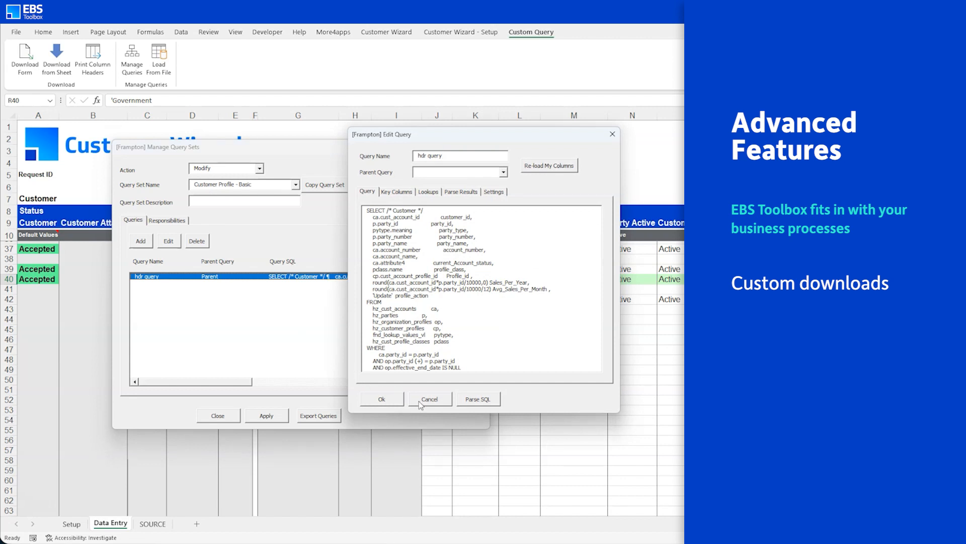
left_click(430, 399)
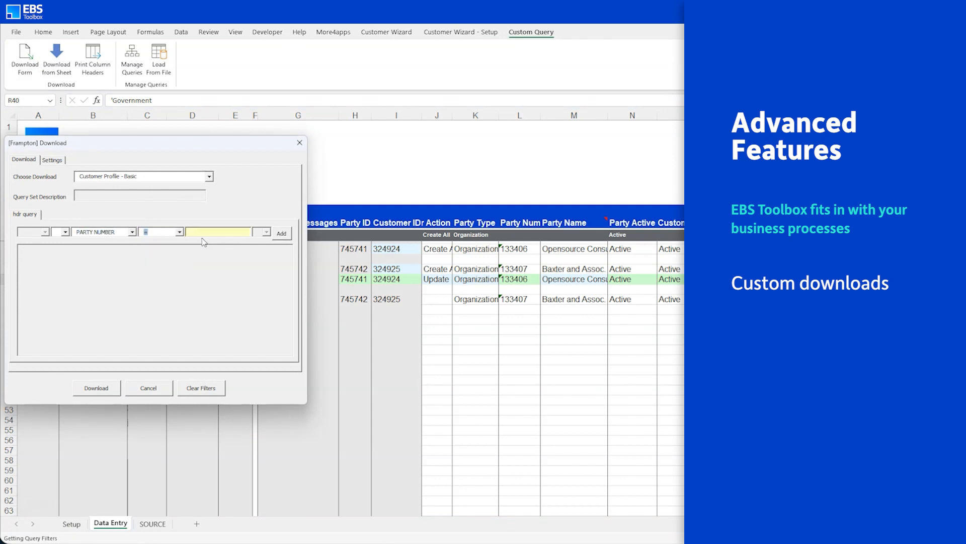
left_click(148, 388)
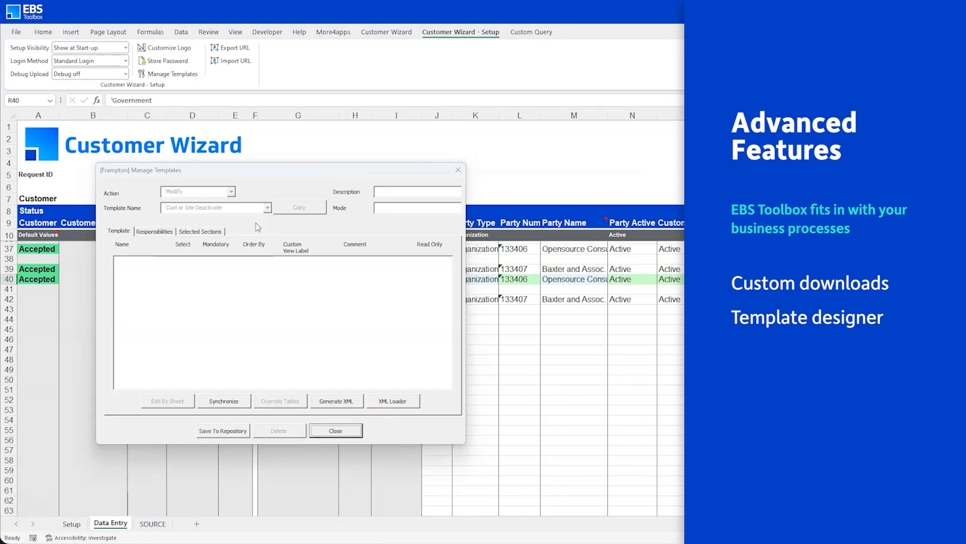
- Review the template's Selected Sections, then create a new Cust or Site Deactivate sheet
left_click(200, 231)
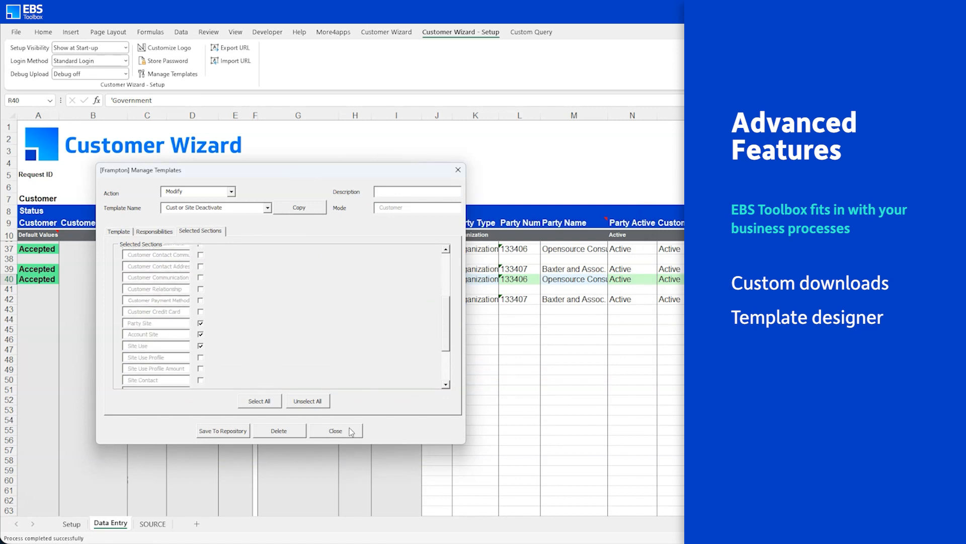
left_click(336, 431)
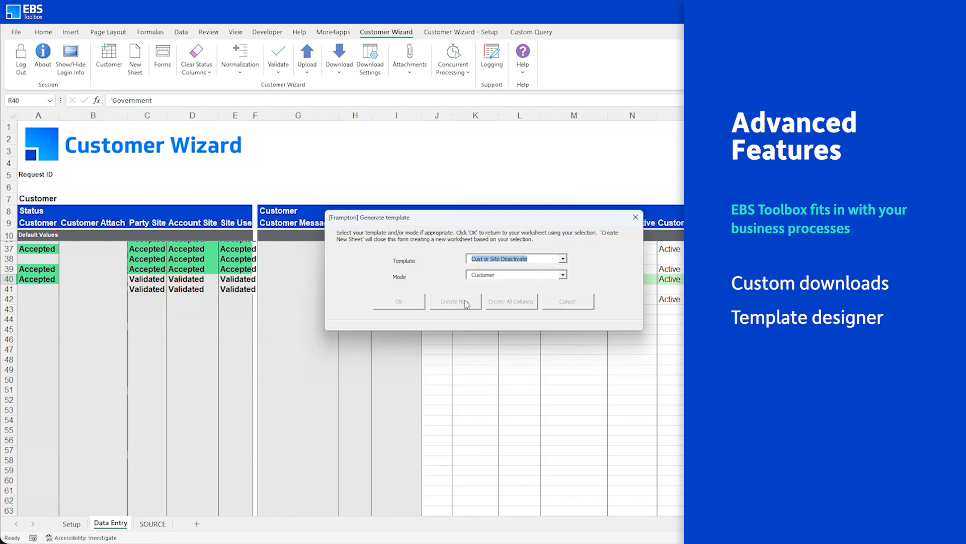
left_click(456, 302)
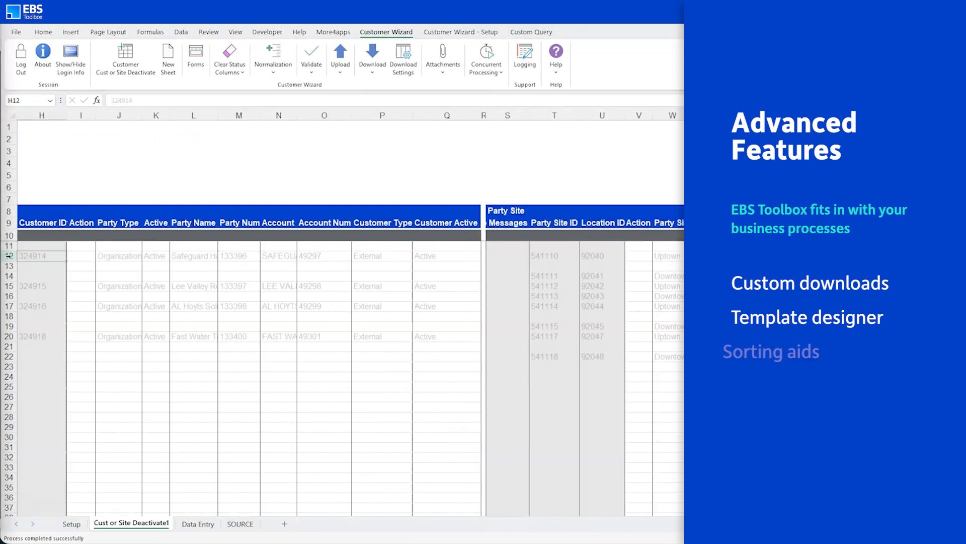
- Denormalize and sort the deactivation rows, then list recent concurrent requests
left_click(273, 58)
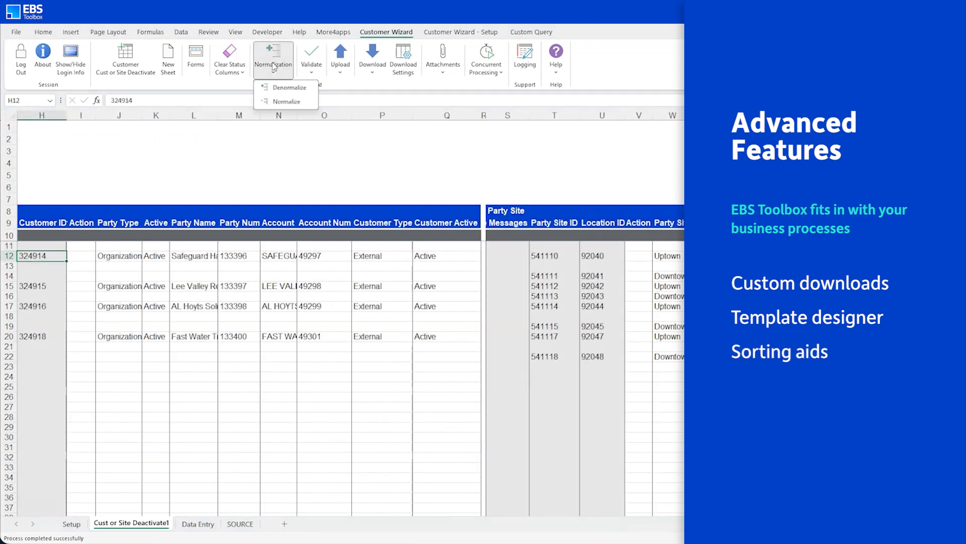
left_click(286, 87)
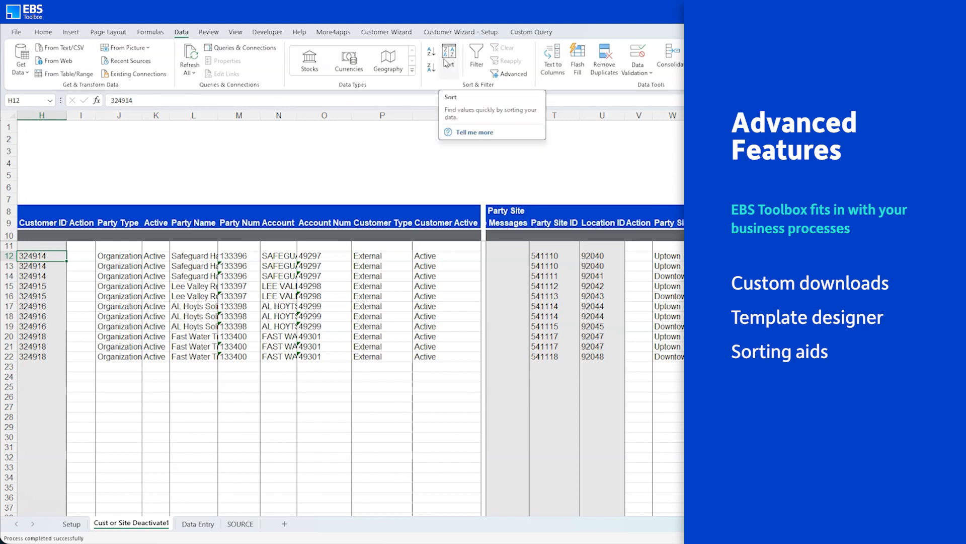
left_click(387, 31)
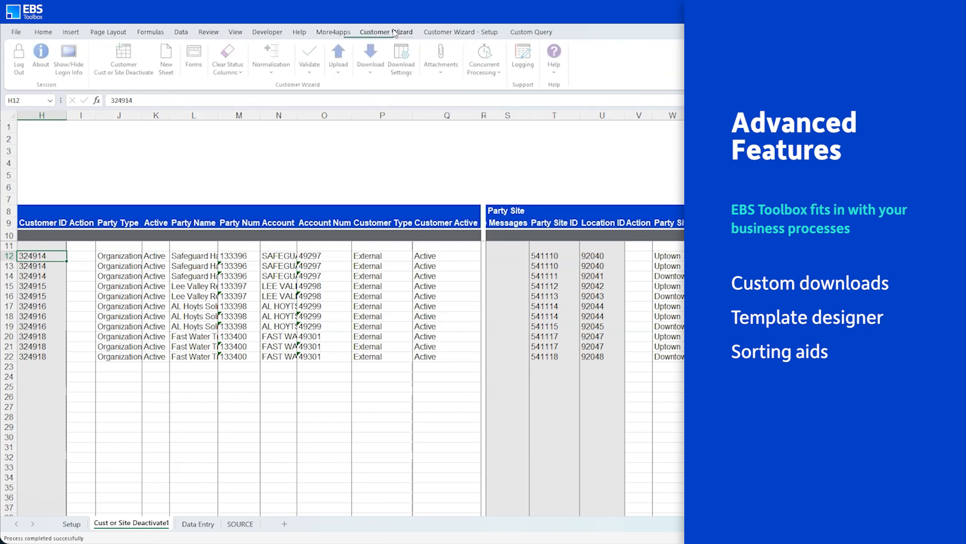
left_click(485, 59)
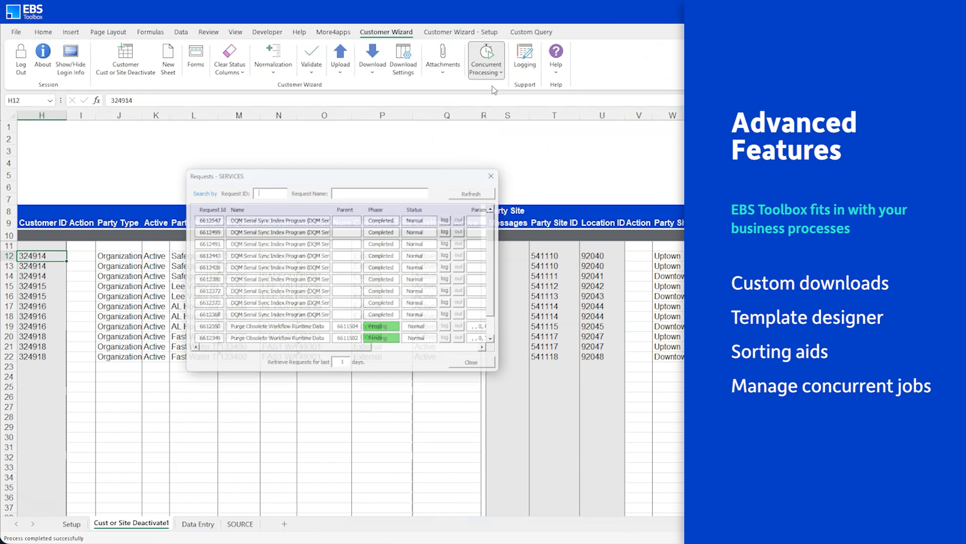
left_click(470, 193)
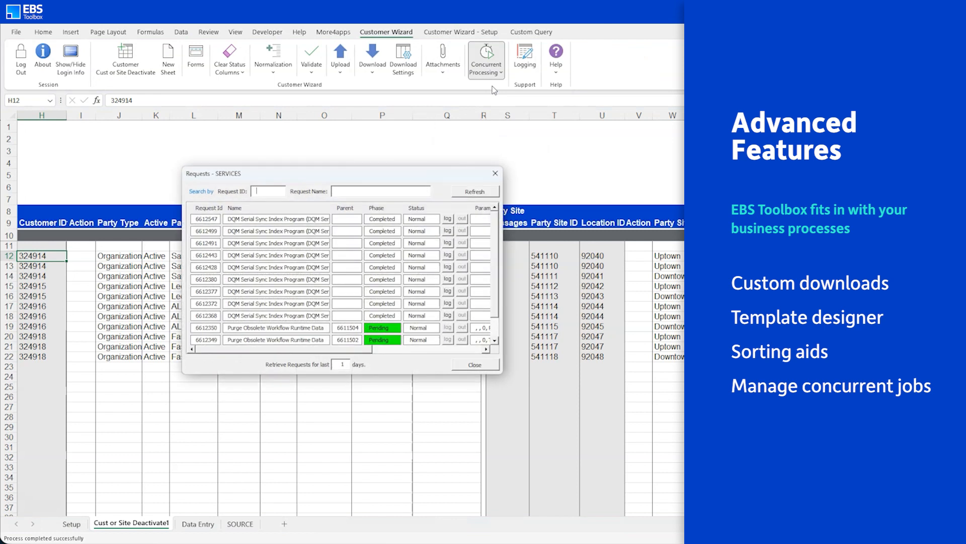